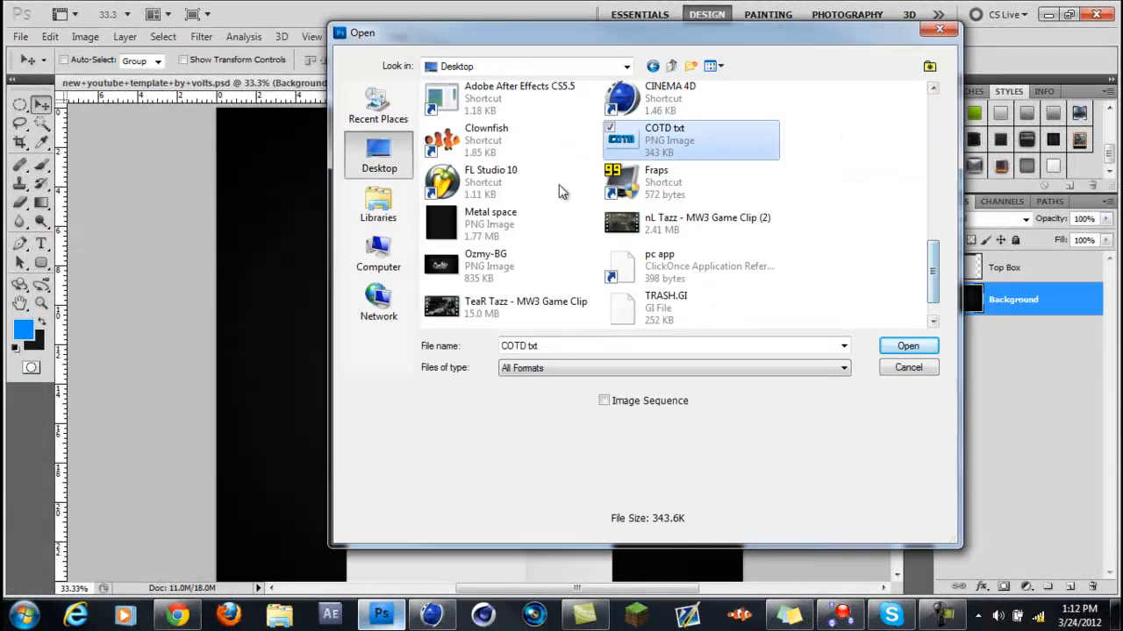
Open COTD txt.png from the Desktop and review its Bevel and Emboss layer style.
left_click(908, 345)
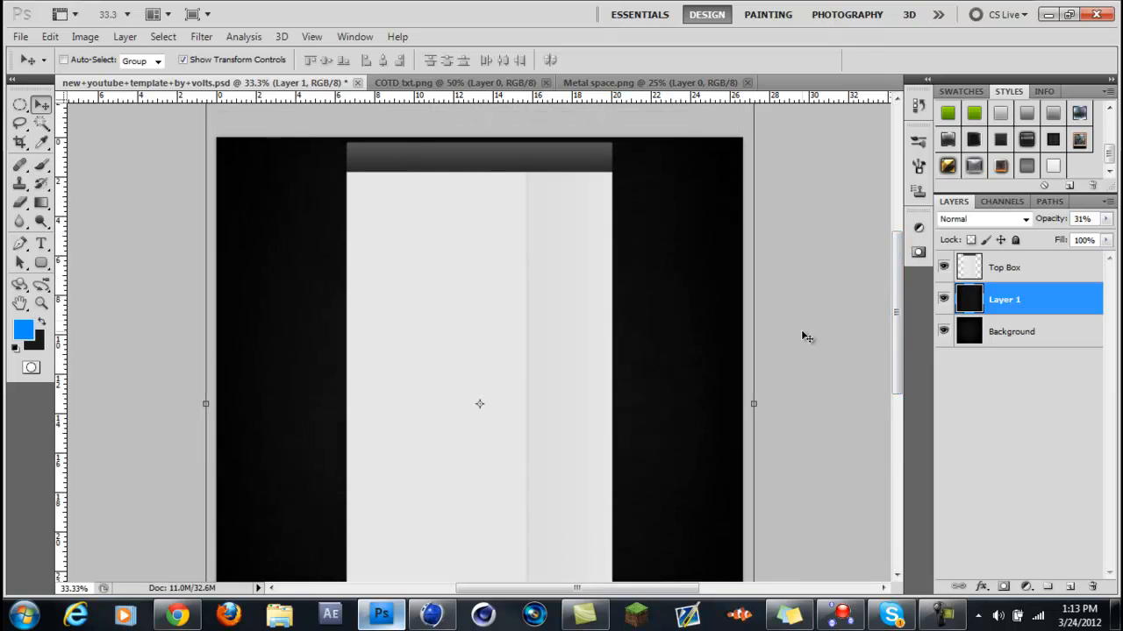
left_click(456, 82)
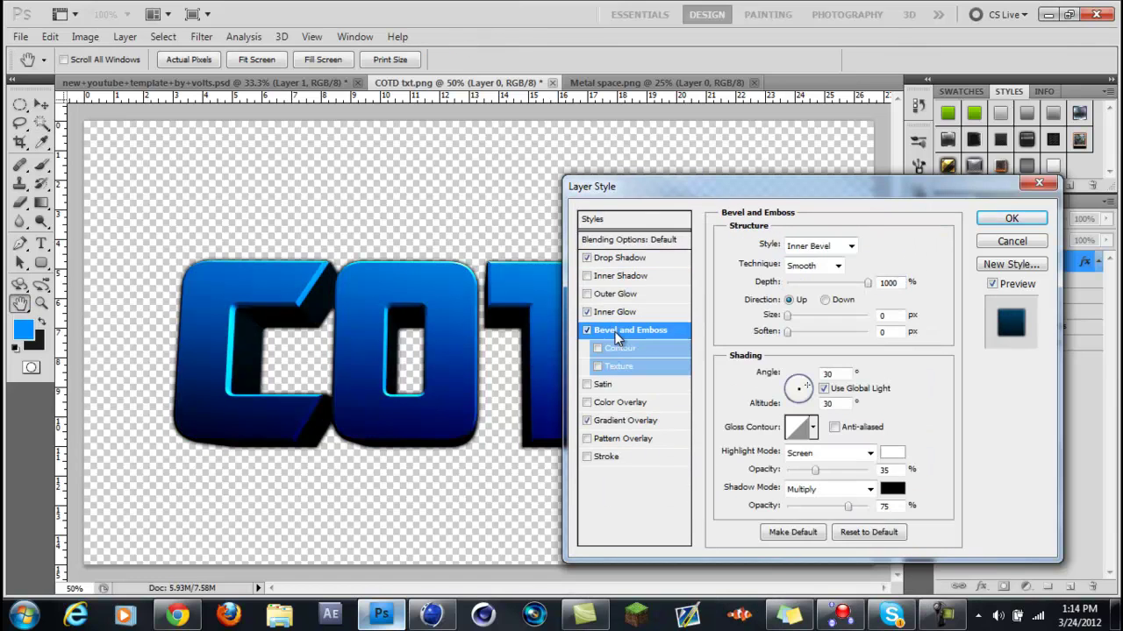
left_click(1010, 217)
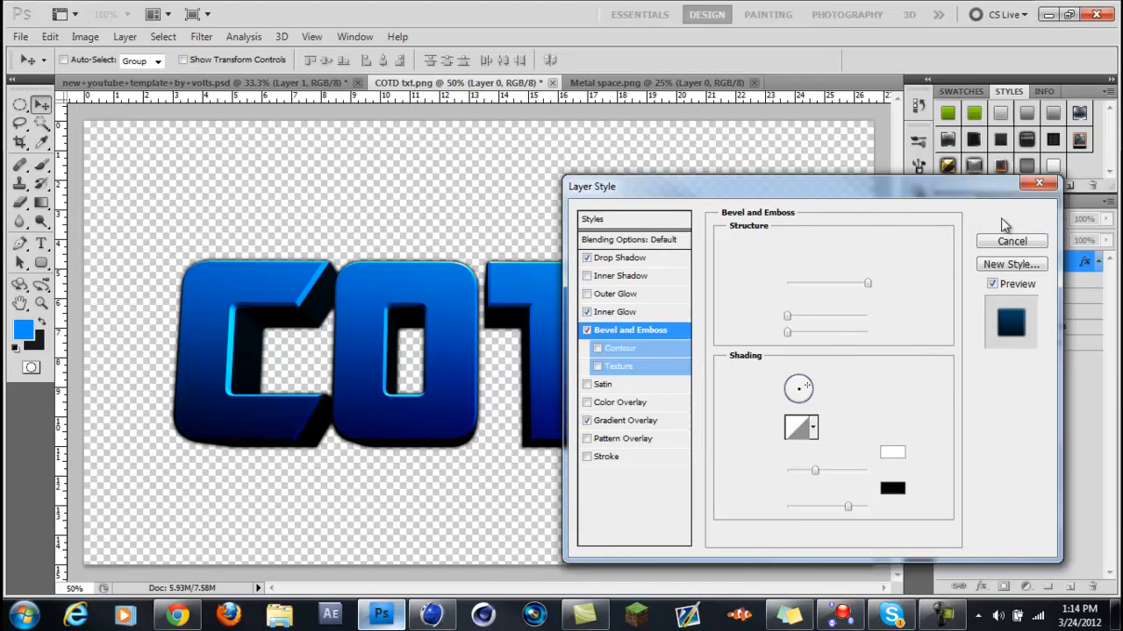
left_click(628, 421)
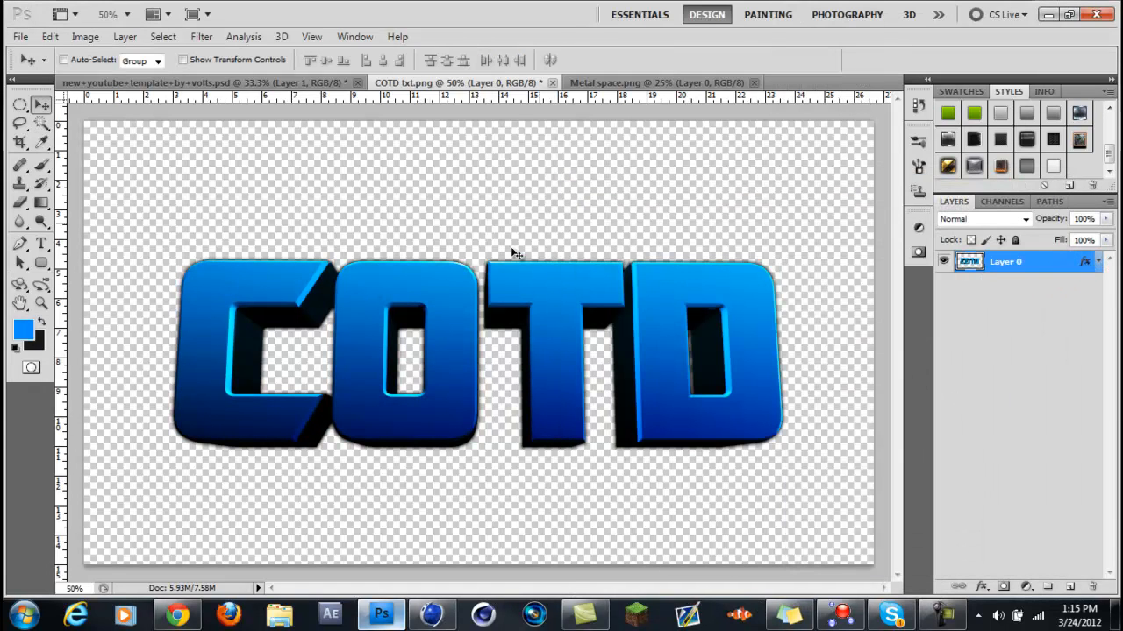
Open Old Texture, 2, 27 and Black Backdrop from All my textures, viewing 2.jpg.
left_click(20, 35)
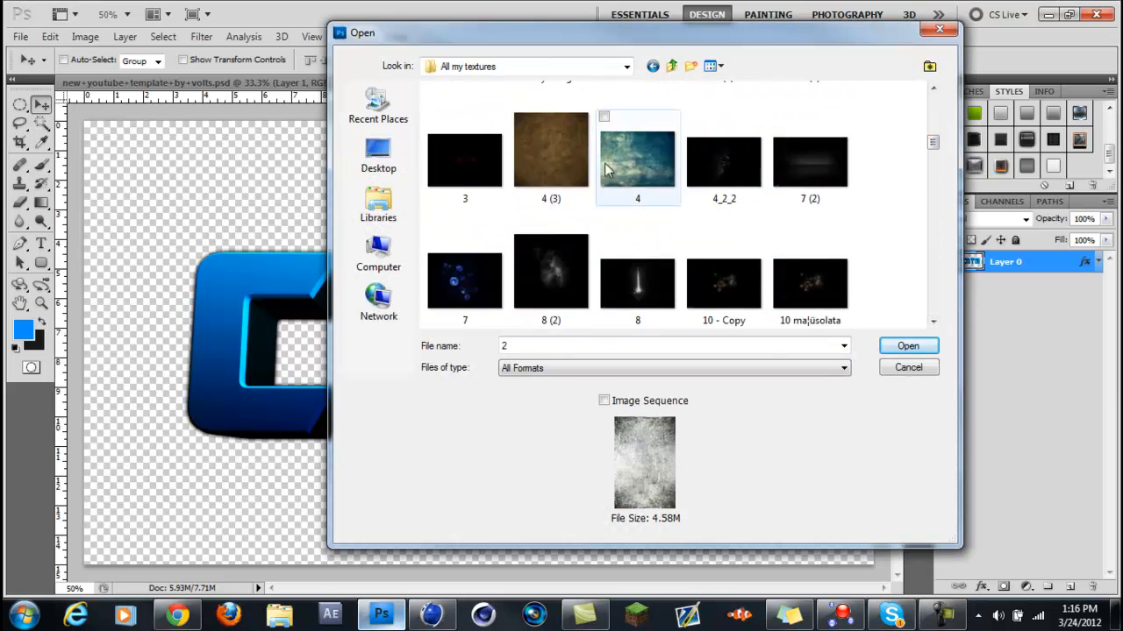
scroll("up", 3)
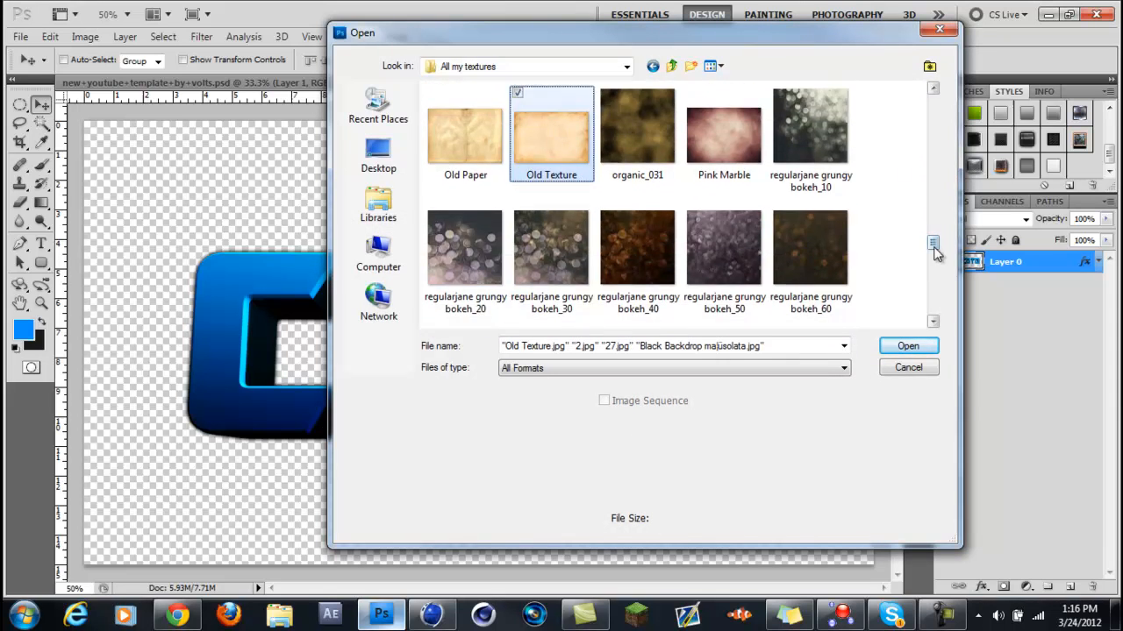
left_click(909, 345)
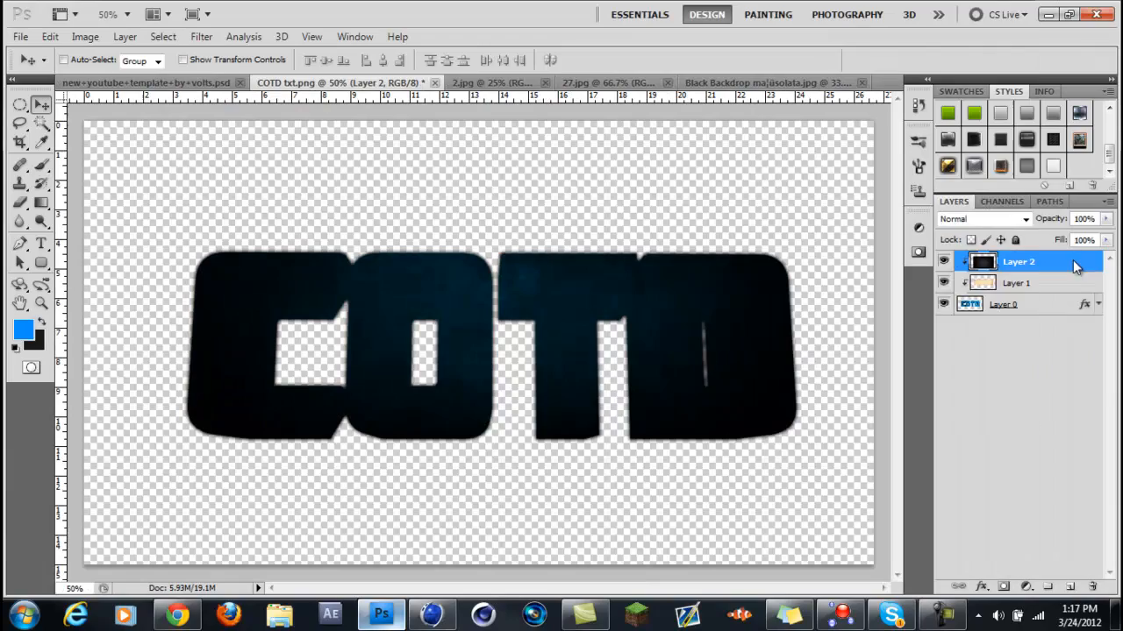
left_click(147, 83)
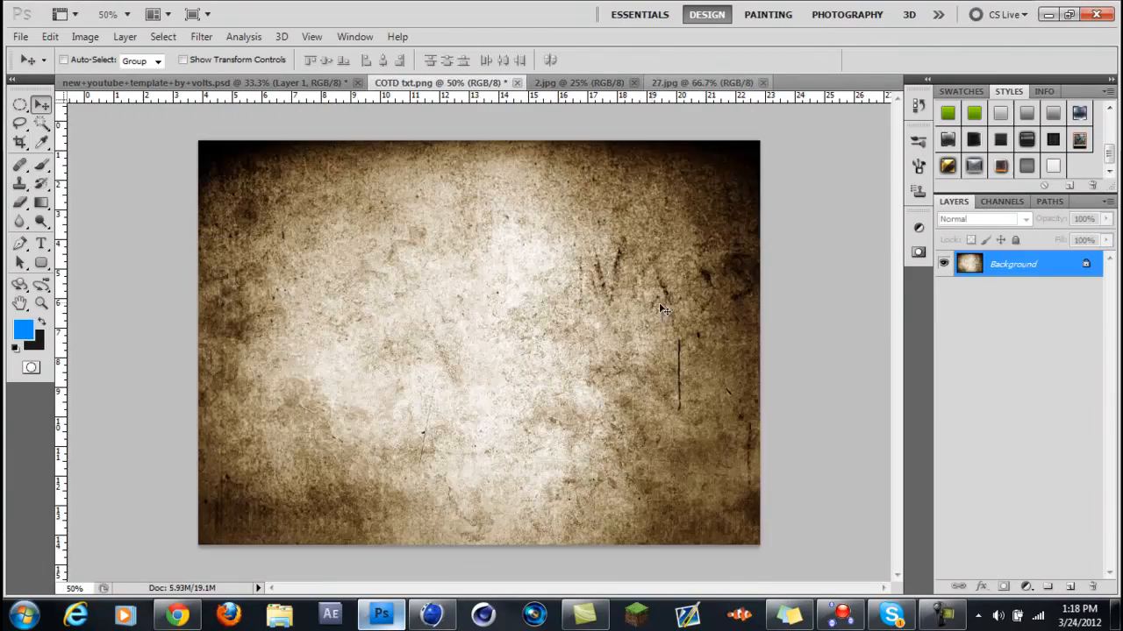
Rotate the COTD text -90° onto the left side, add a Gradient Overlay and a new group.
left_click(430, 83)
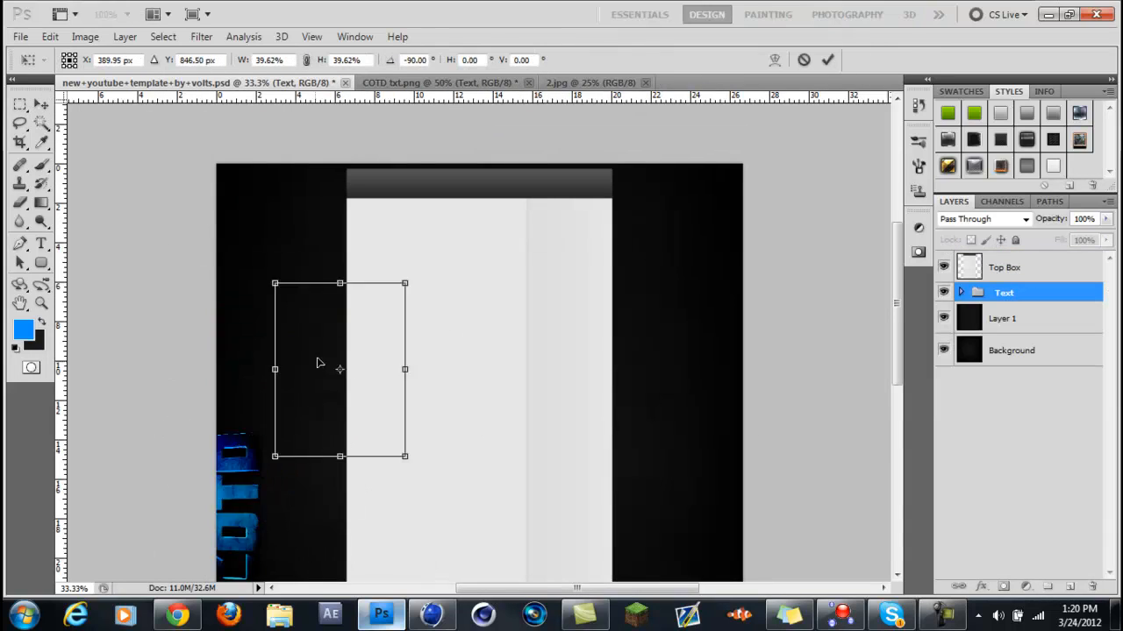
left_click(1003, 319)
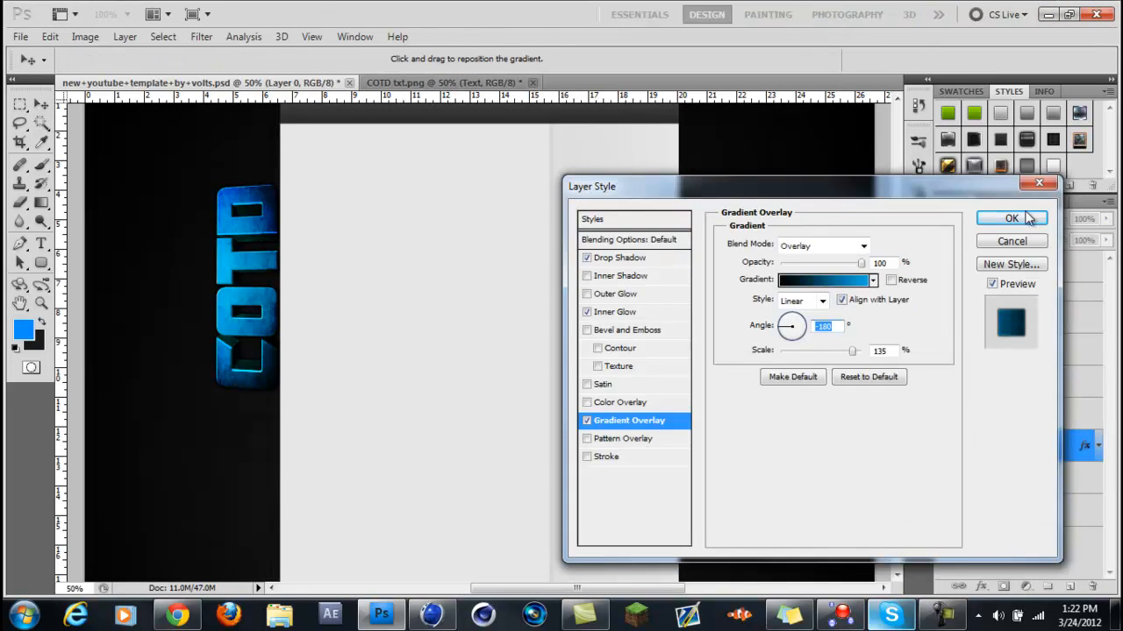
left_click(1010, 218)
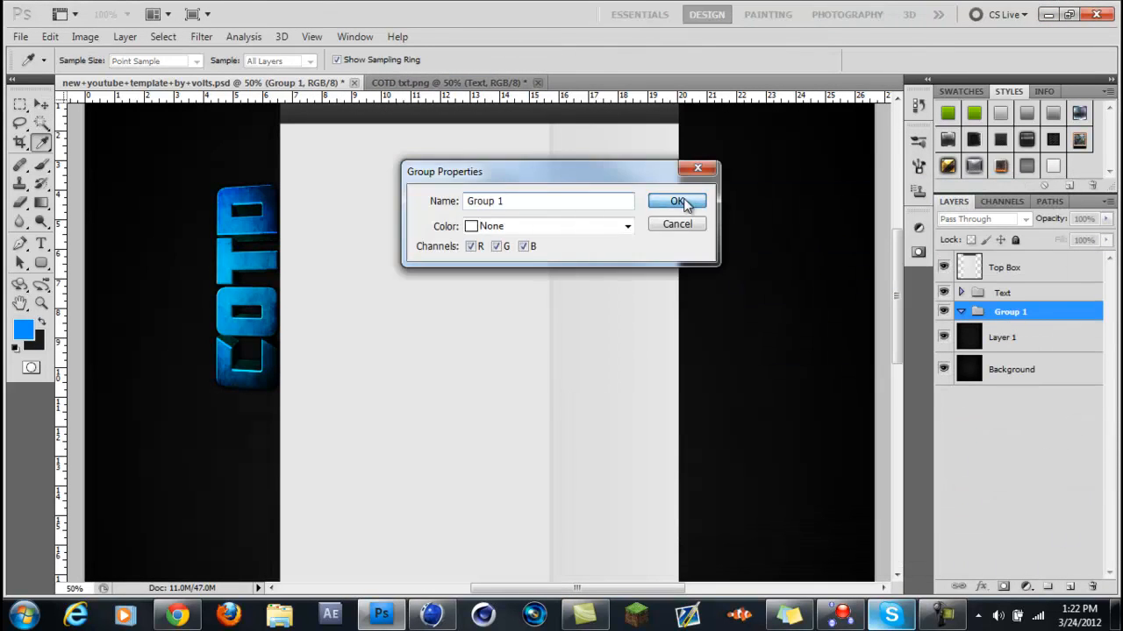
left_click(677, 200)
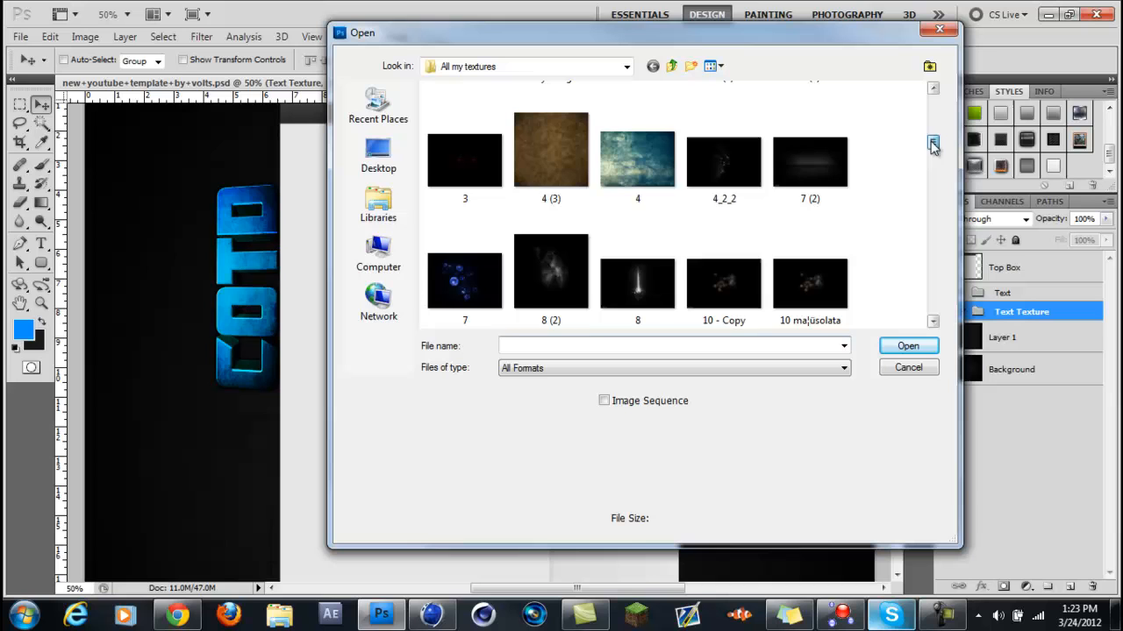
Screen a bokeh texture over the text, duplicate it and colorize the copy blue via Hue/Saturation.
left_click(909, 345)
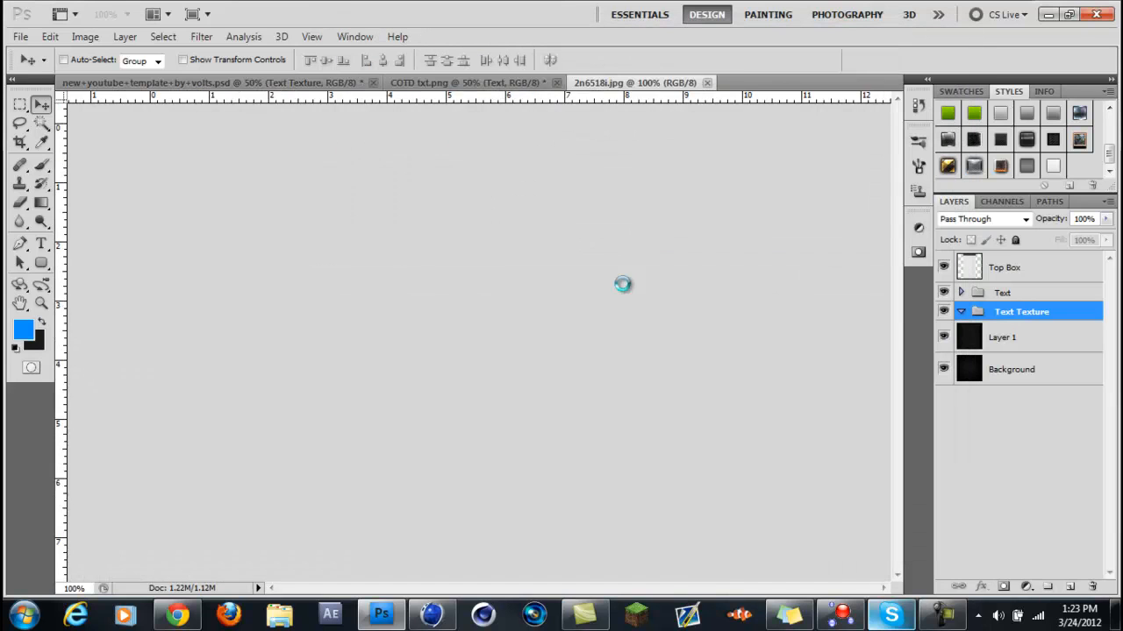
left_click(982, 218)
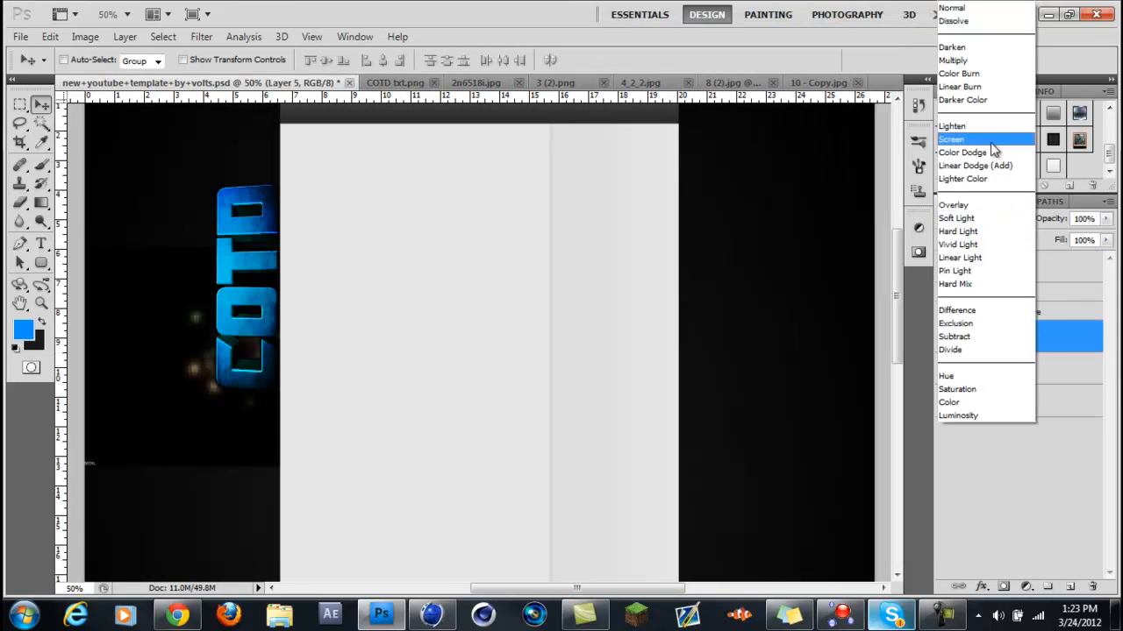
left_click(951, 141)
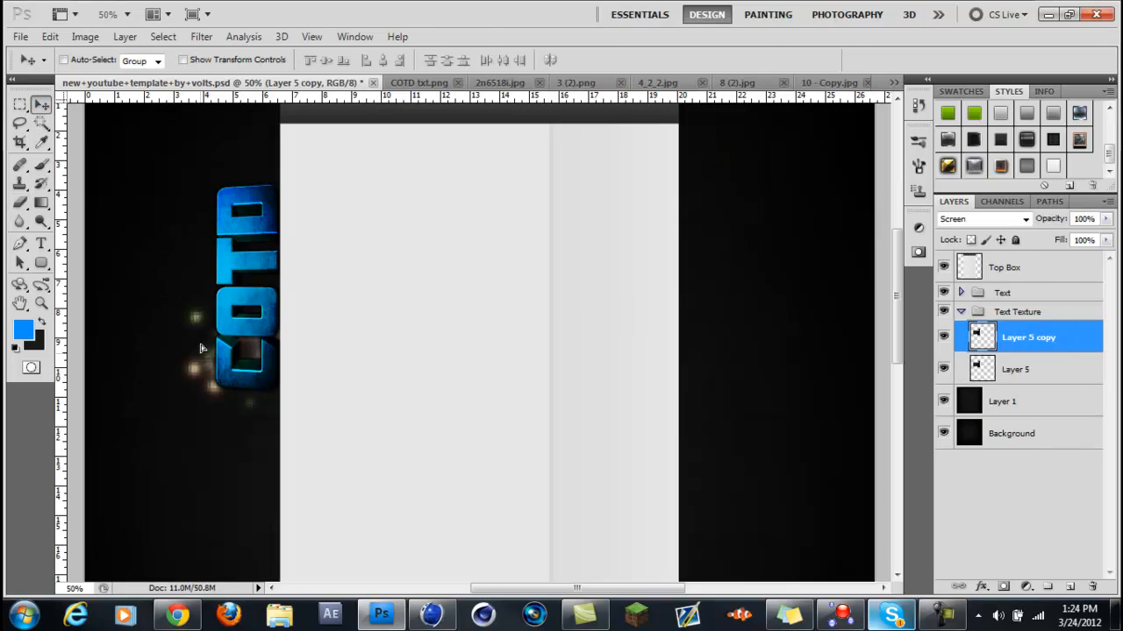
key("ctrl+j")
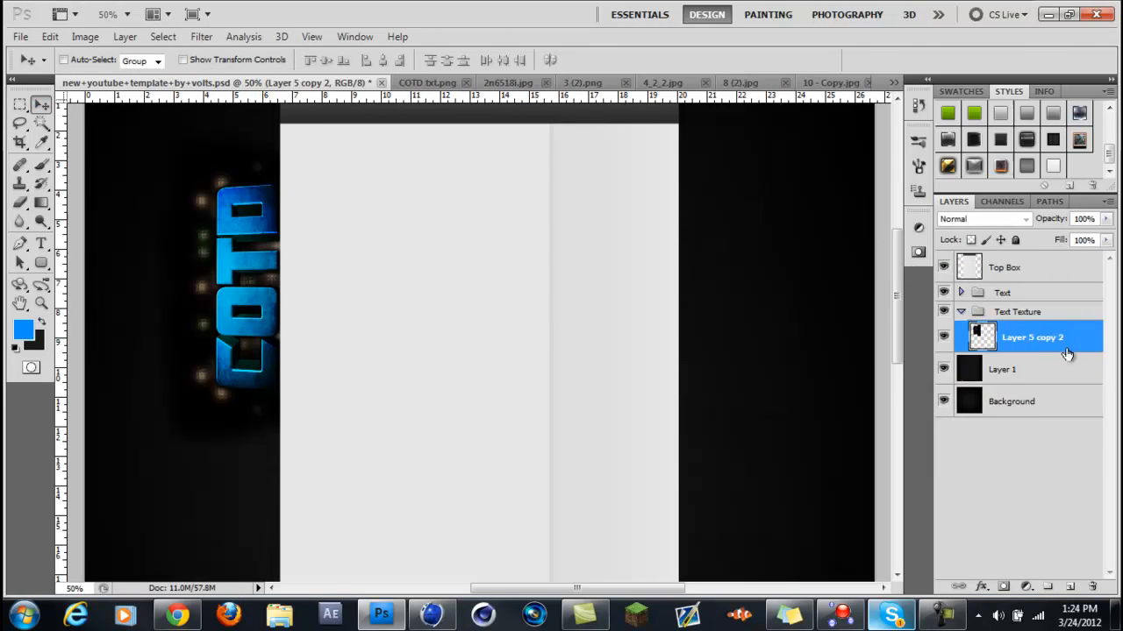
left_click(982, 217)
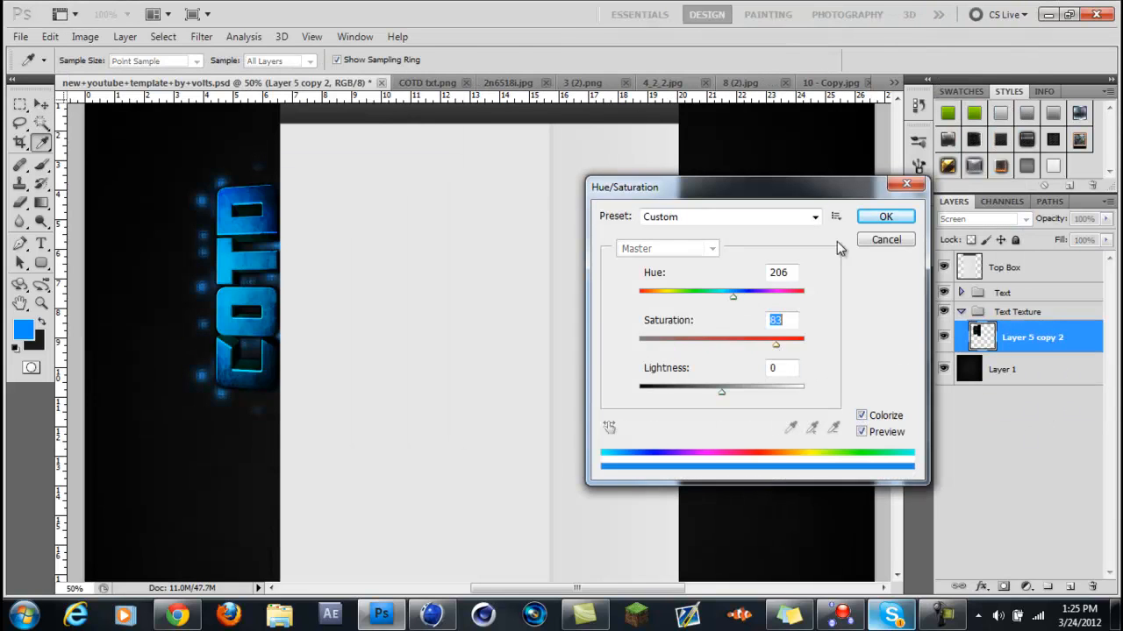
left_click(886, 218)
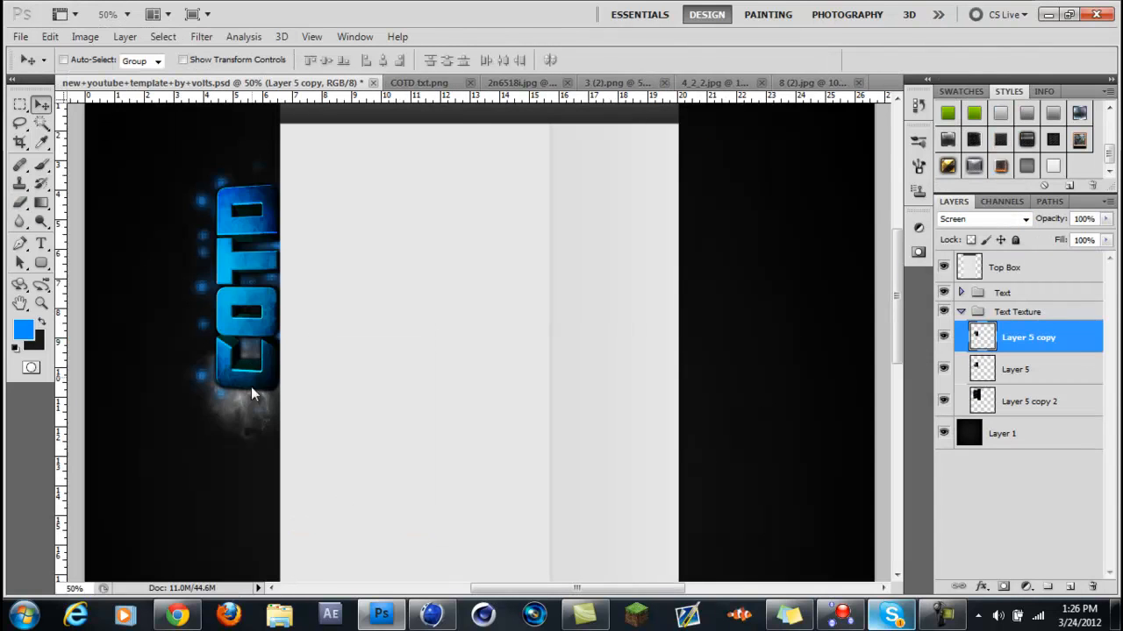
left_click(84, 35)
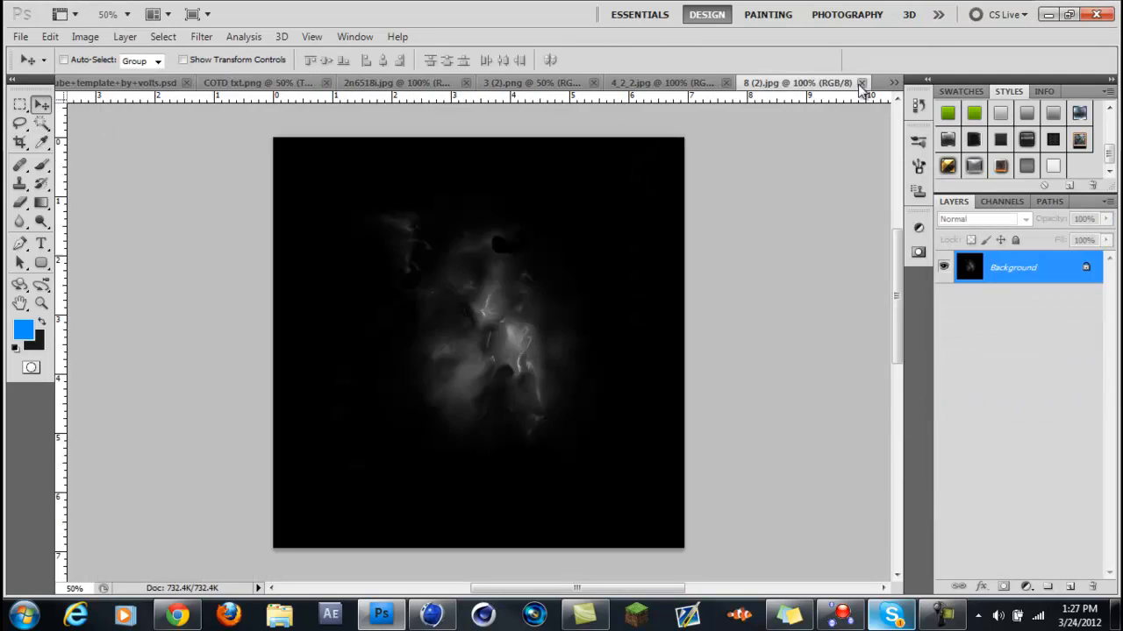
Screen the light-ray copies, rotate one -45° and lower Layer 5 copy opacity to 60%.
left_click(983, 217)
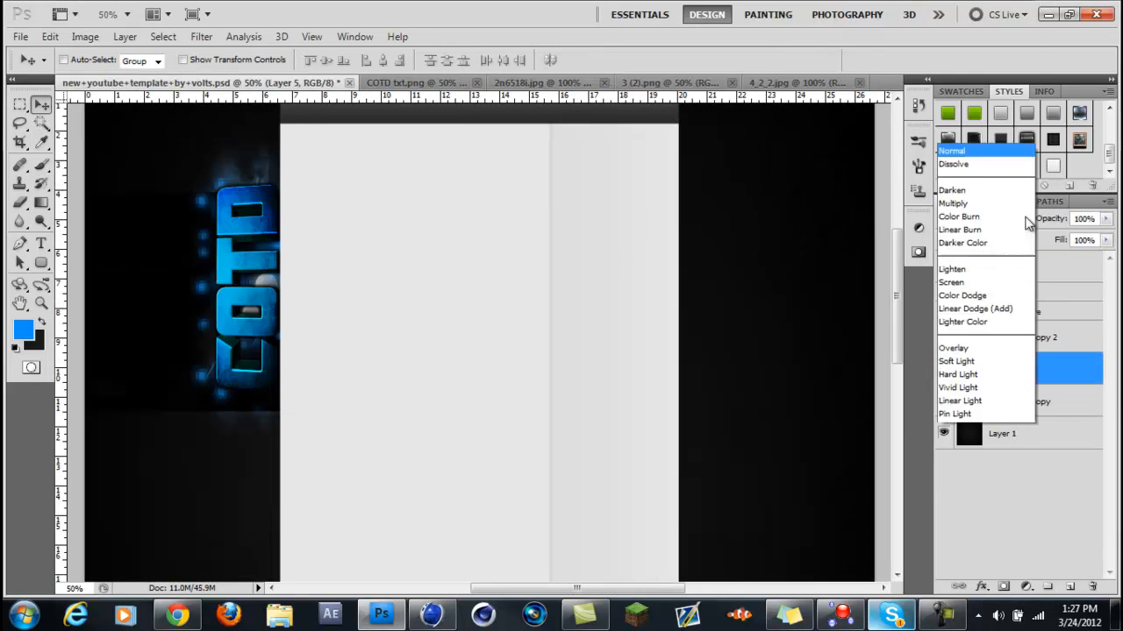
left_click(951, 280)
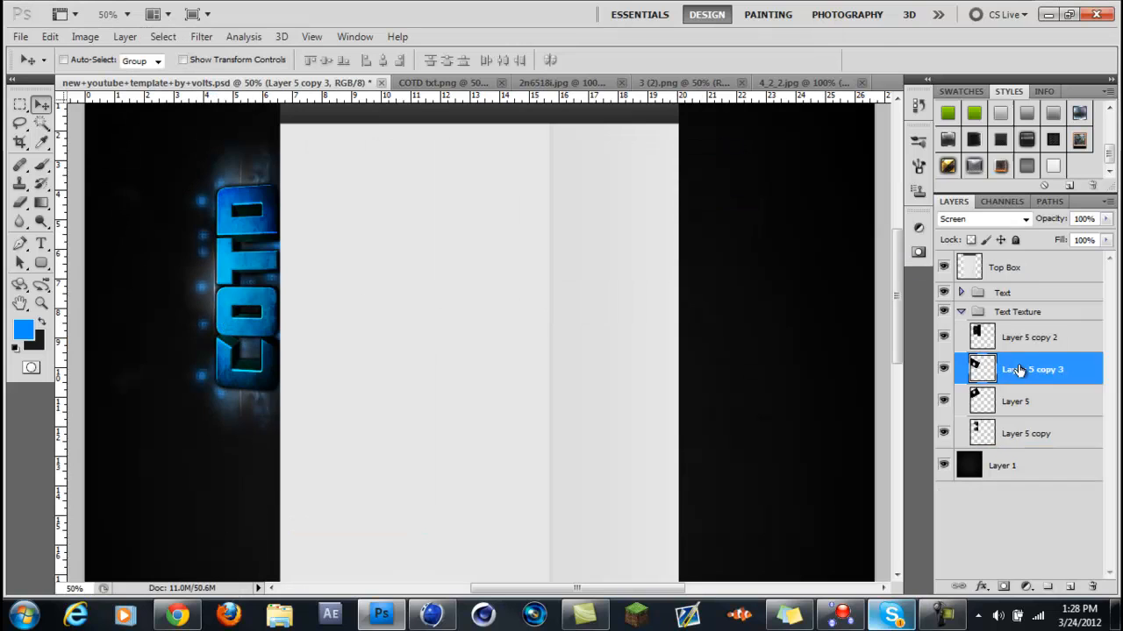
left_click(983, 217)
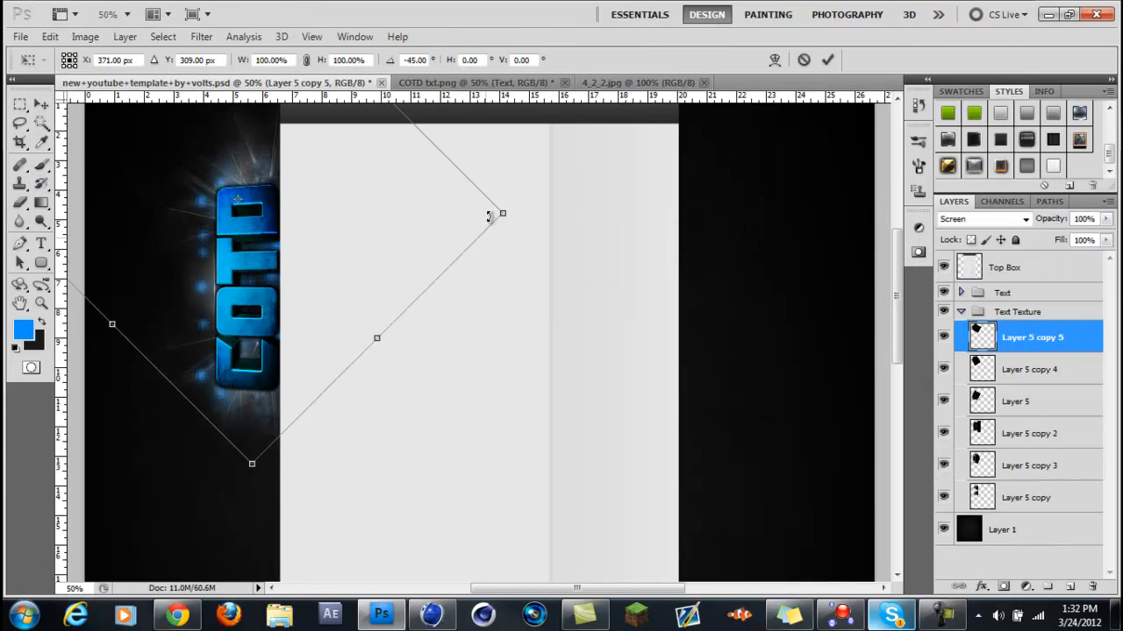
left_click(826, 59)
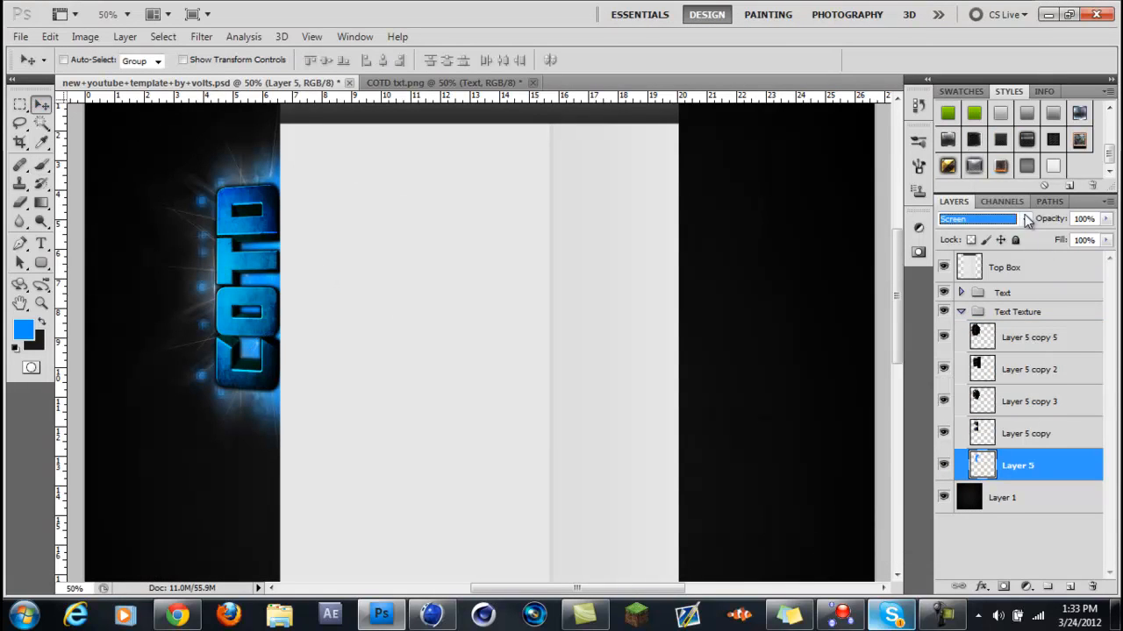
left_click(979, 218)
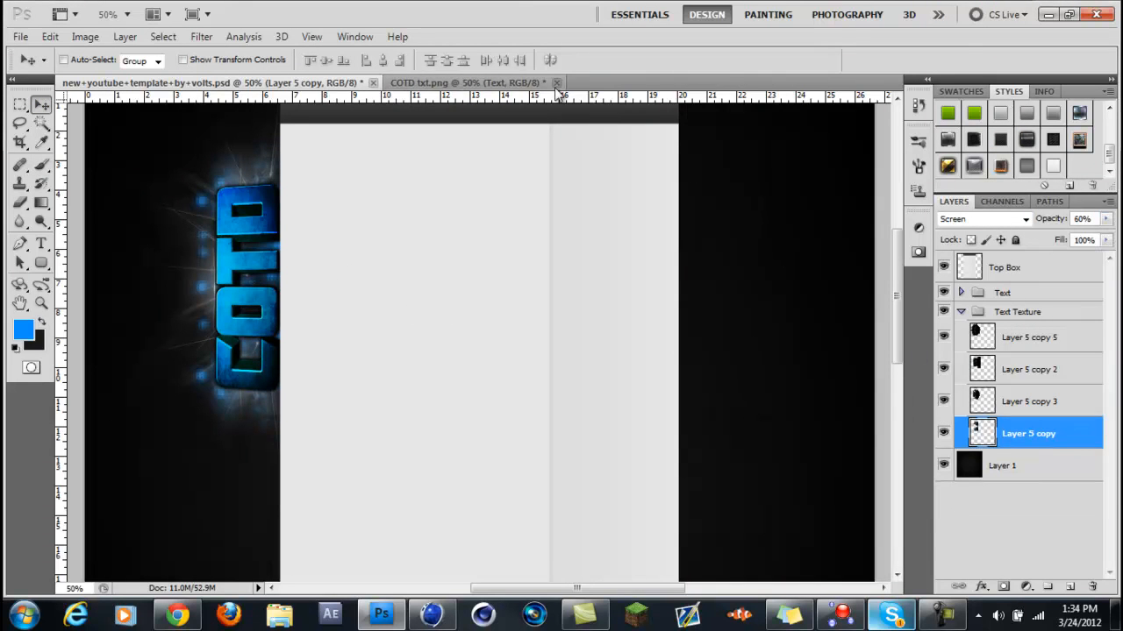
Open a texture from Epic Texture Collection and give it a blue Gradient Overlay.
left_click(20, 35)
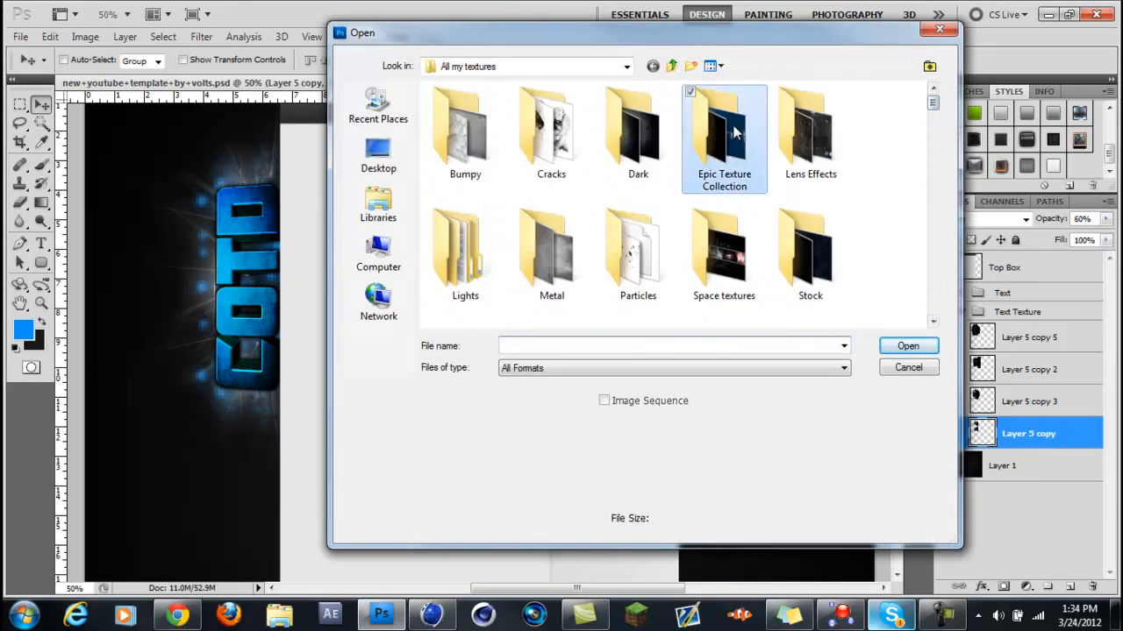
double_click(723, 131)
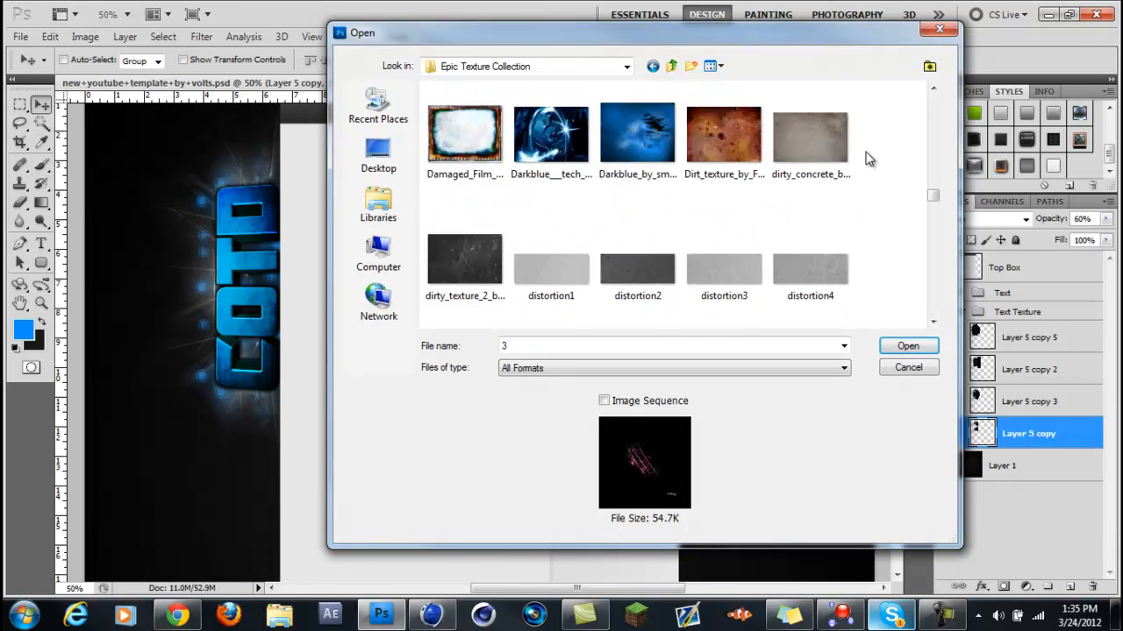
scroll("down", 3)
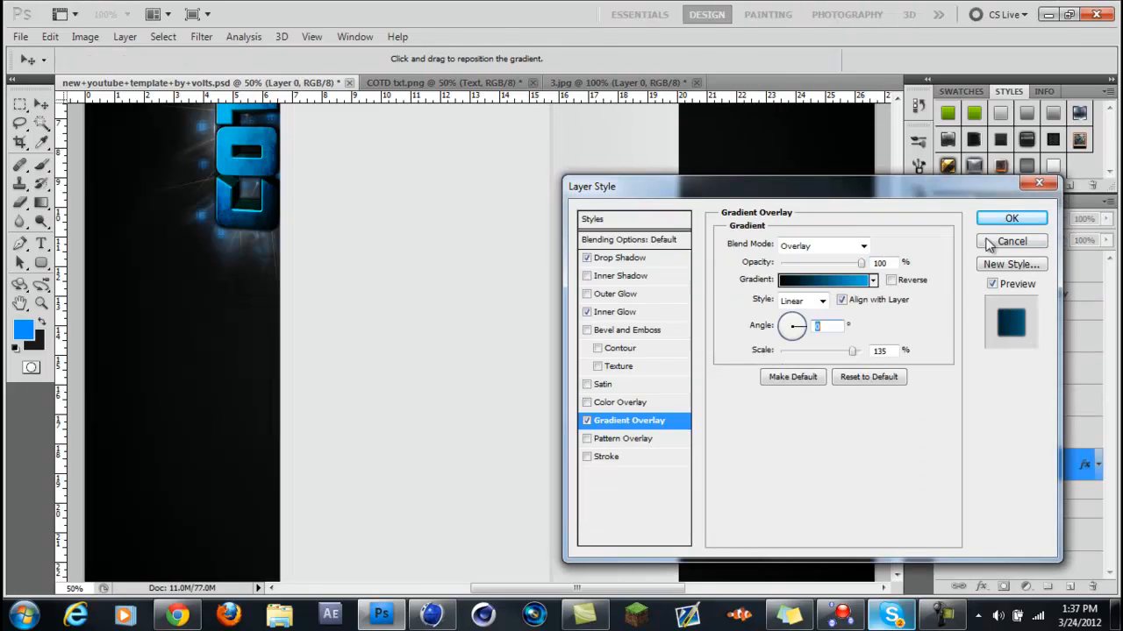
left_click(1010, 218)
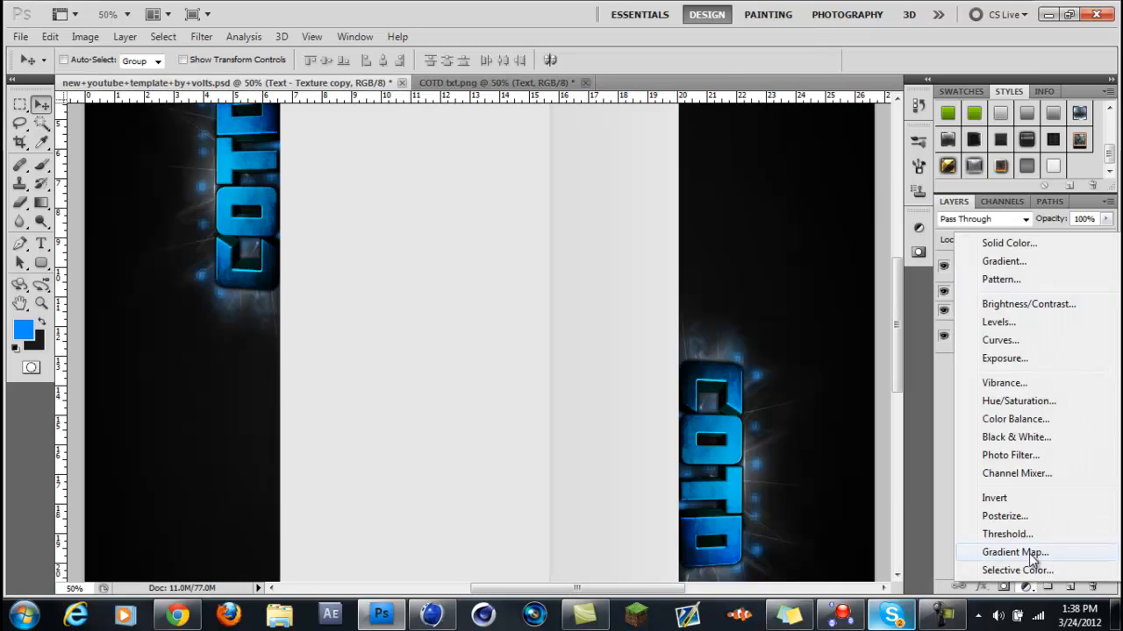
Add Gradient Map adjustment layers using preset gradients from the Gradient Editor.
left_click(1016, 551)
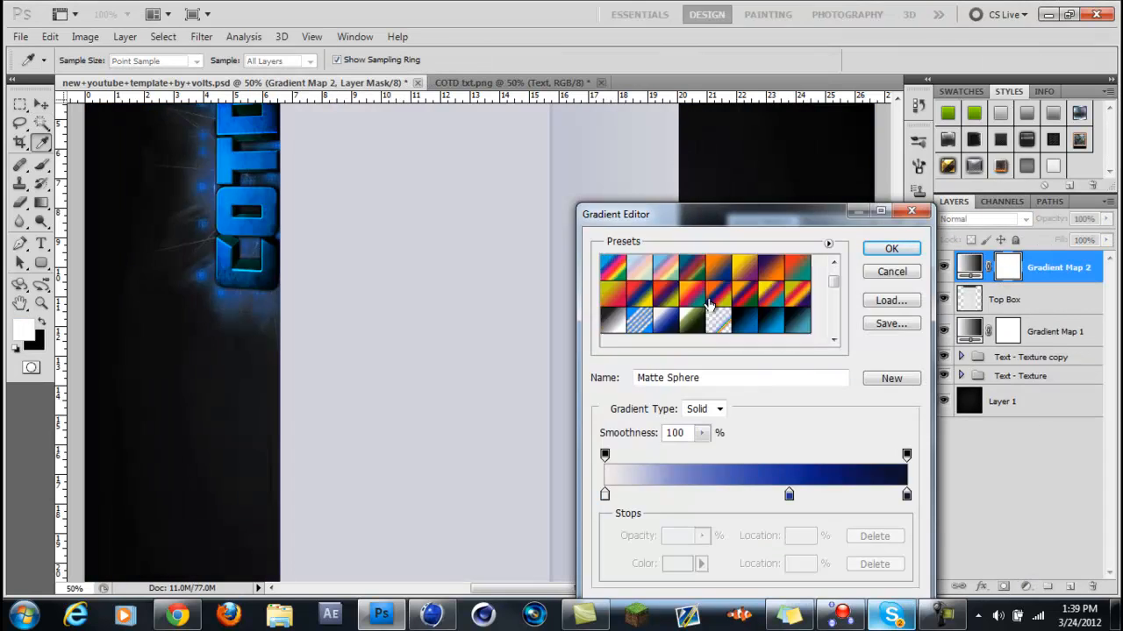
left_click(753, 296)
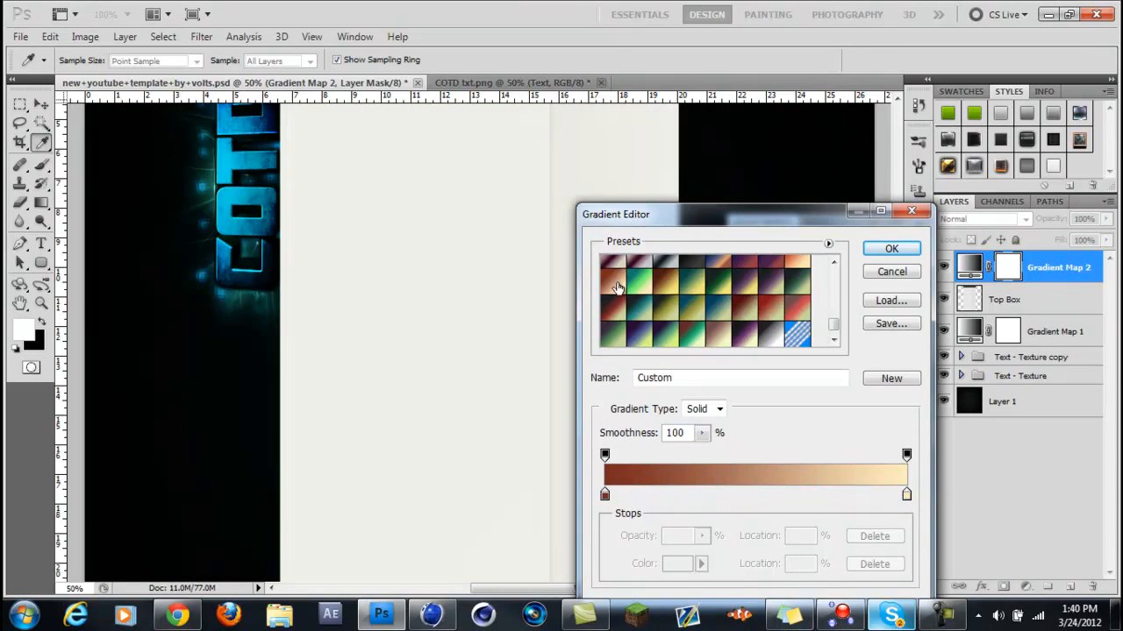
left_click(642, 282)
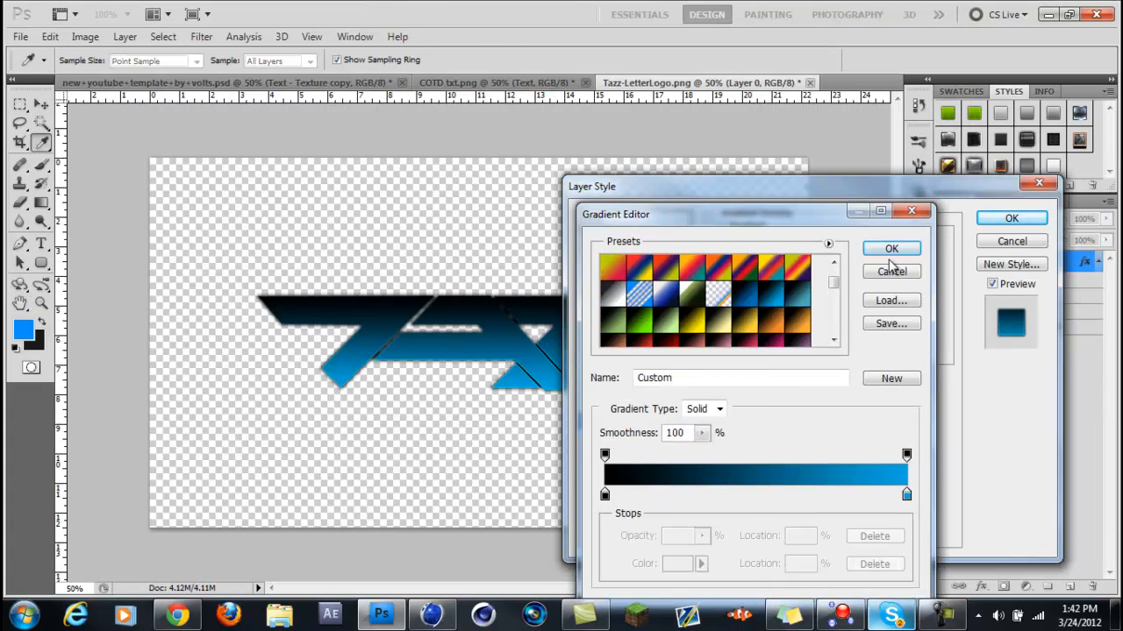
Confirm the logo's black-to-blue gradient and add the 'DESIGNED BY' credit beneath it.
left_click(892, 250)
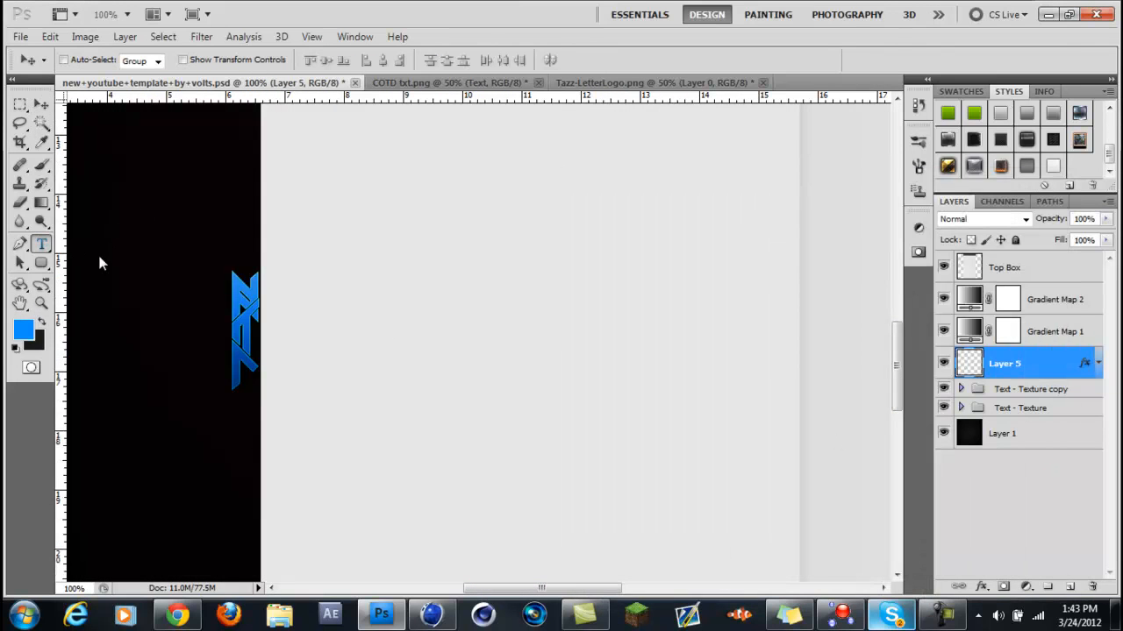
mouse_move(179, 481)
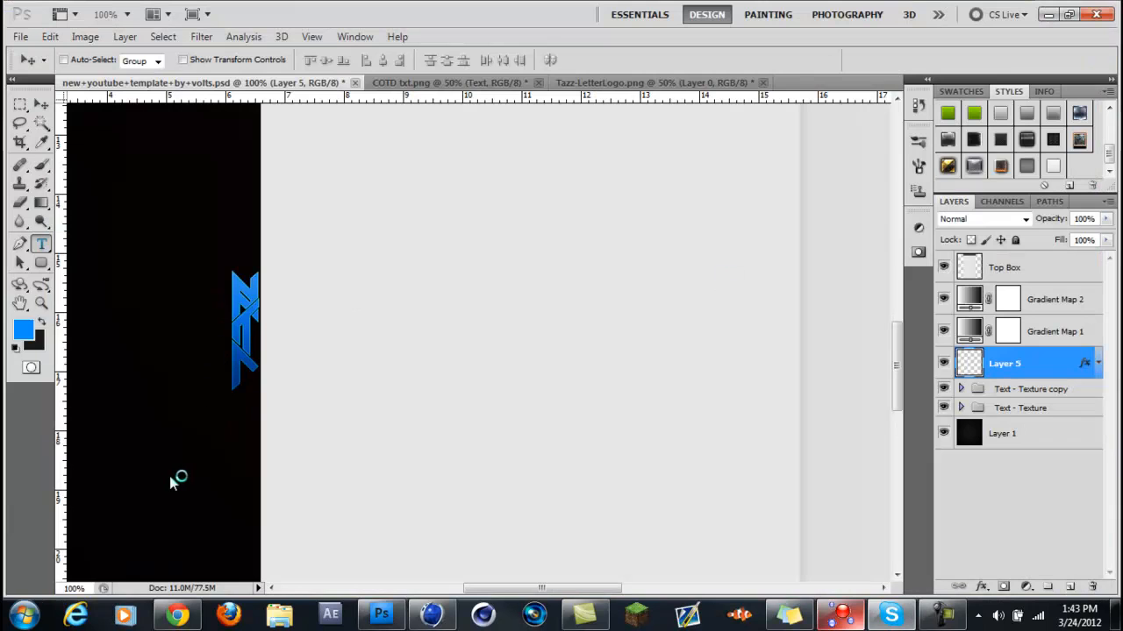
mouse_move(381, 235)
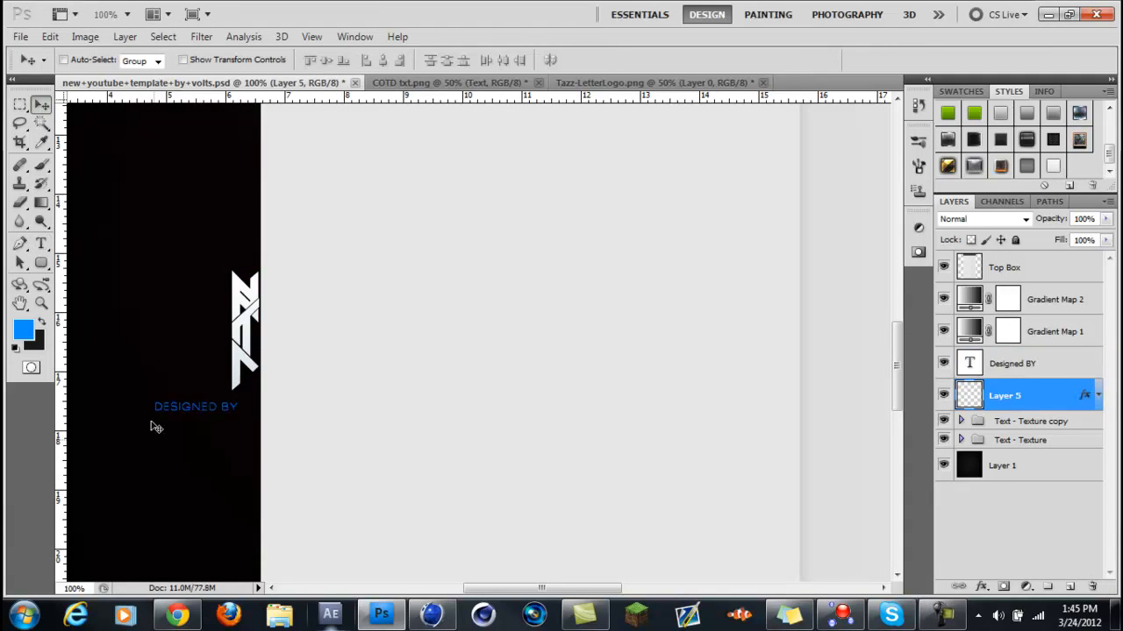
left_click(1012, 363)
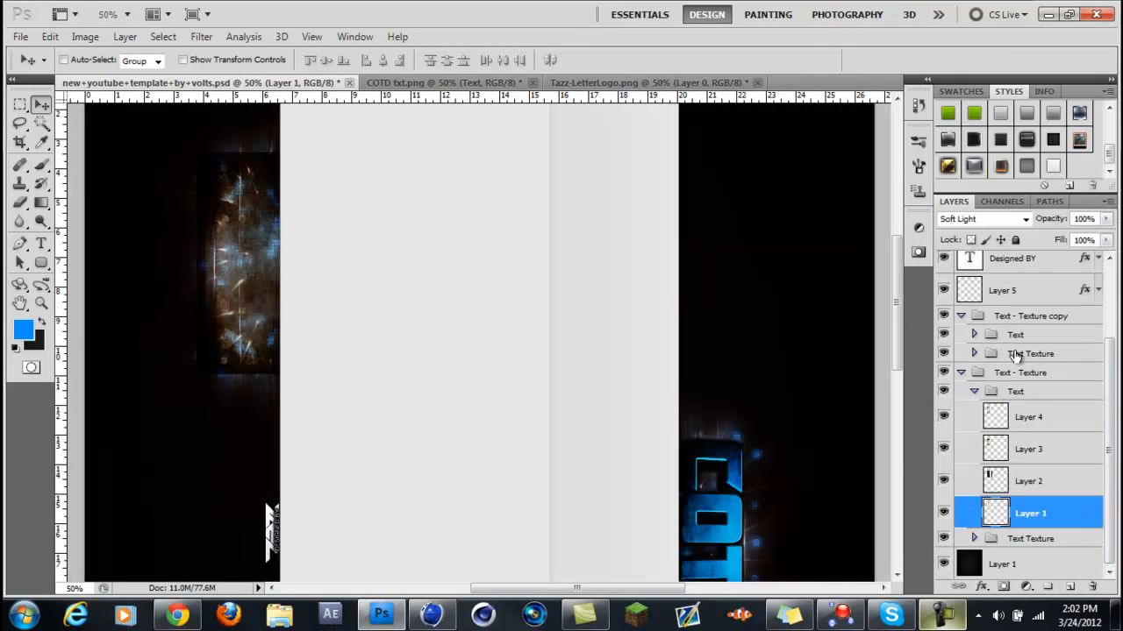
Rotate the letter layer 90° into position and paste the copied glow layer style onto it.
left_click(772, 83)
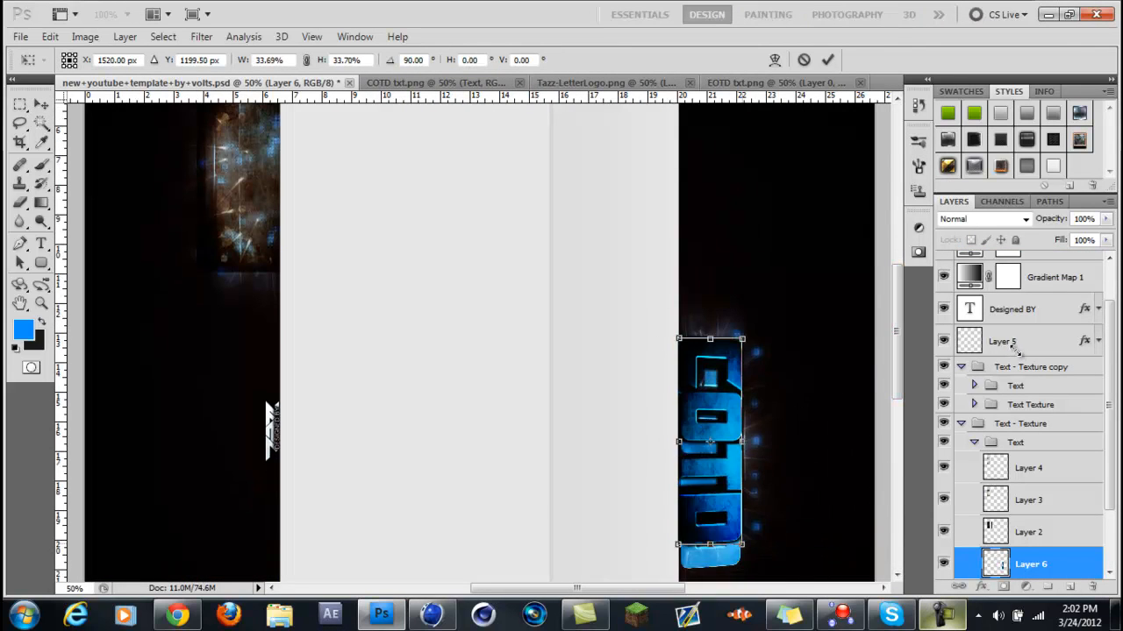
left_click_drag(711, 447, 247, 274)
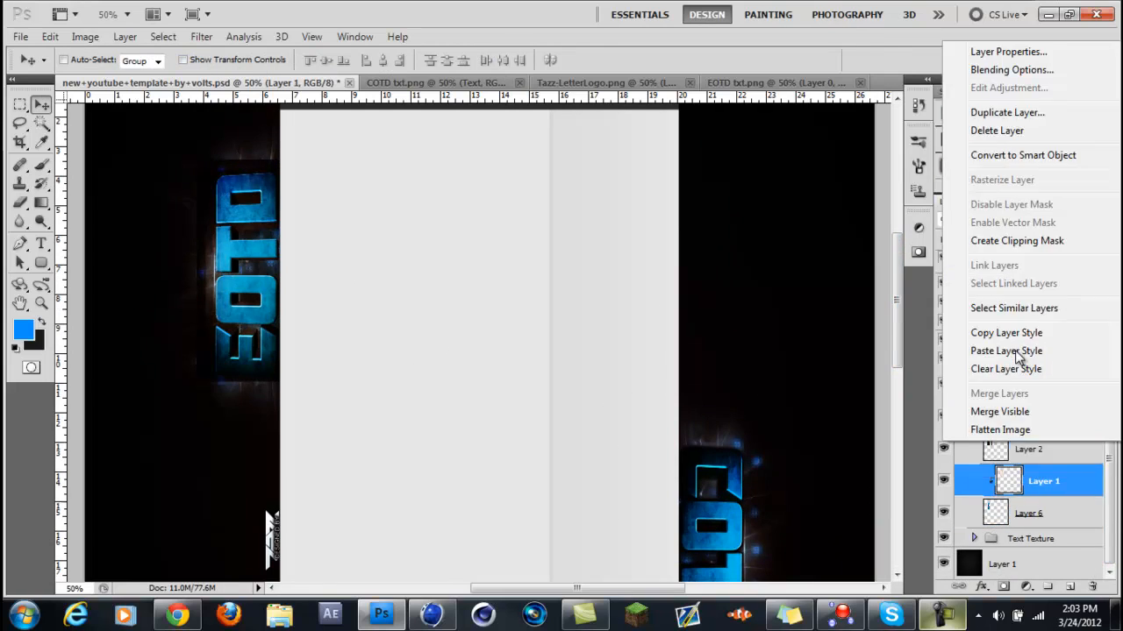
left_click(1007, 351)
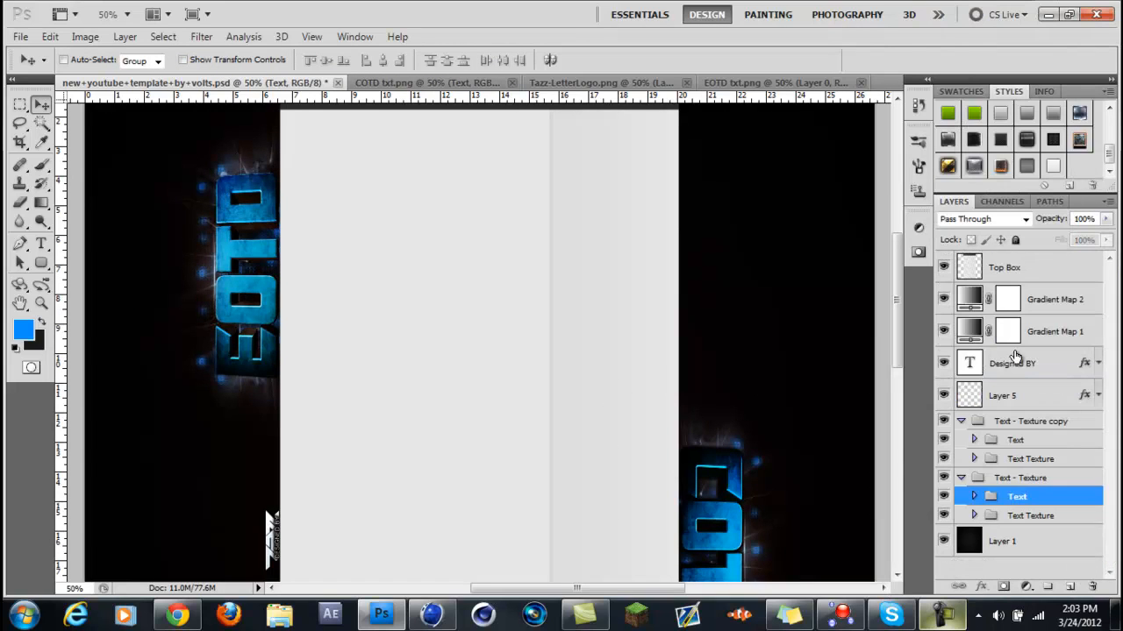